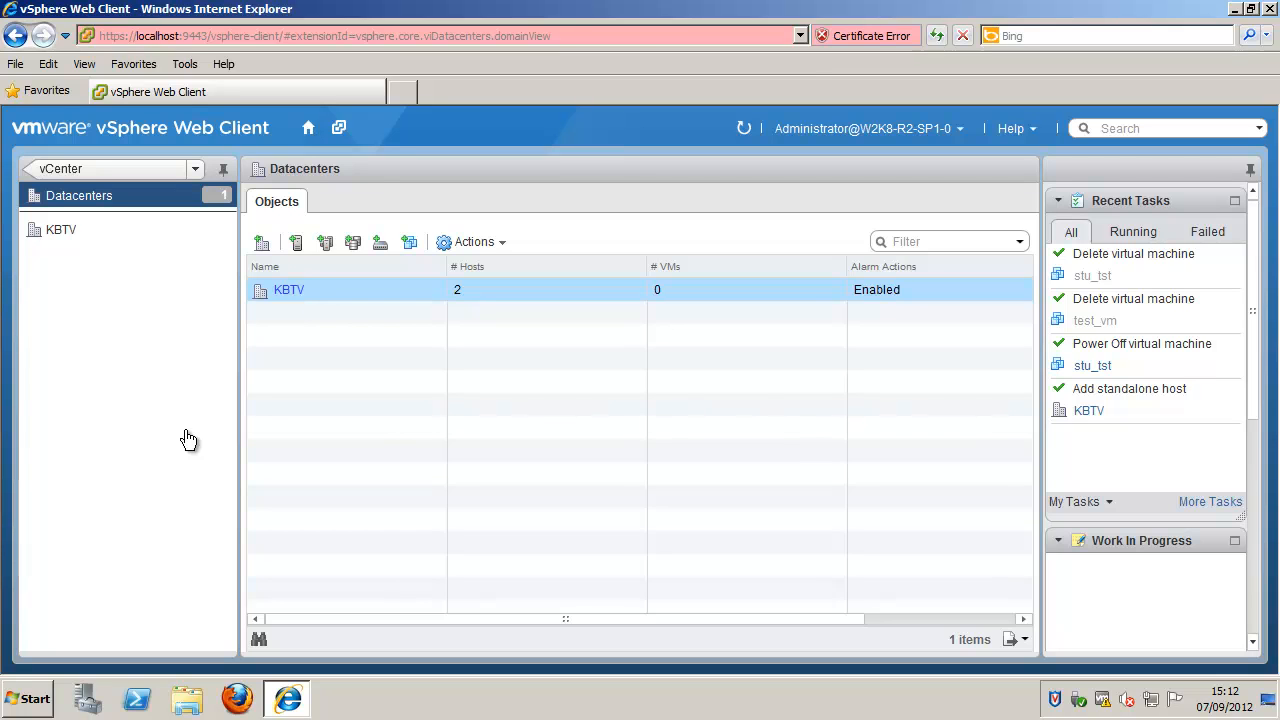
mouse_move(262, 296)
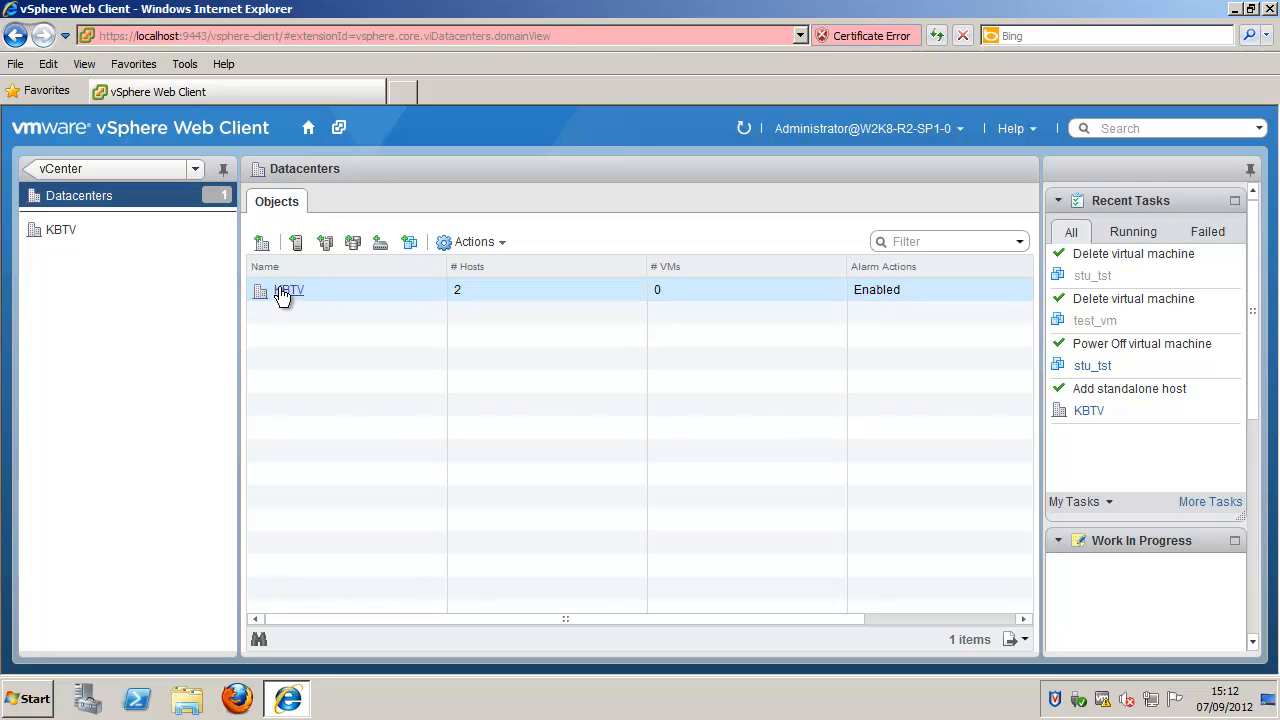
Open the actions context menu for the KBTV datacenter
right_click(289, 289)
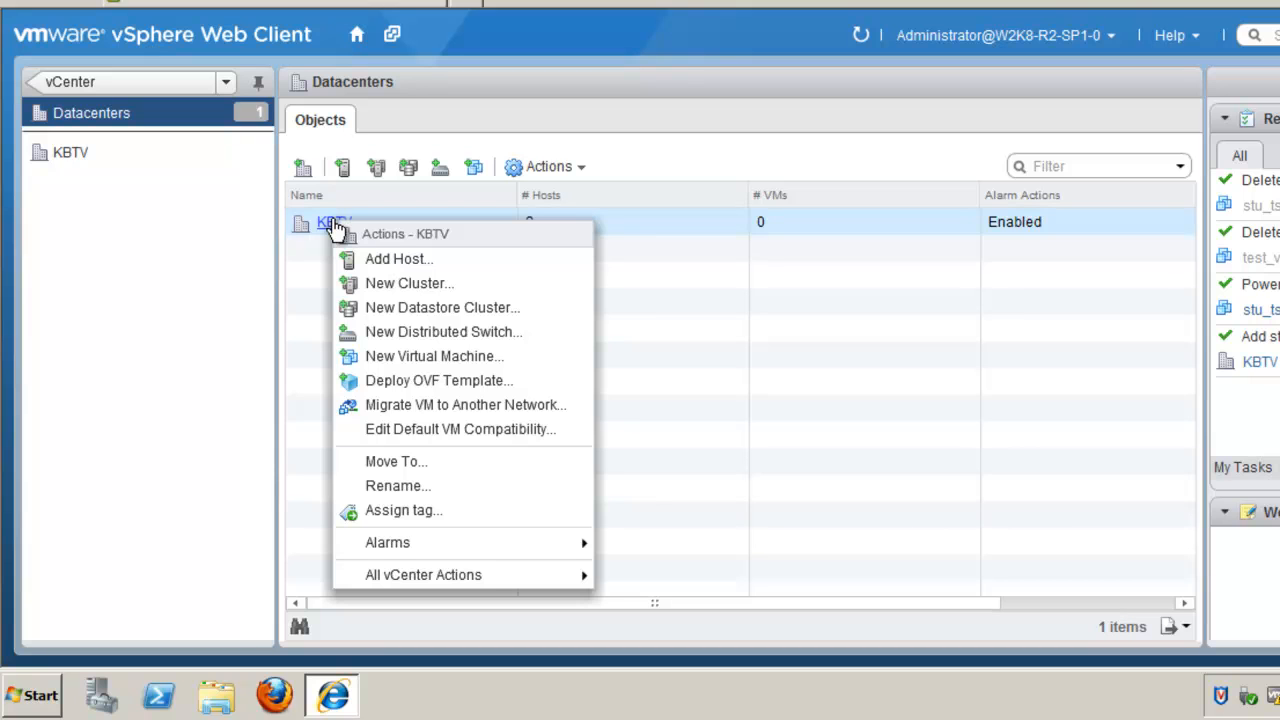
mouse_move(409, 283)
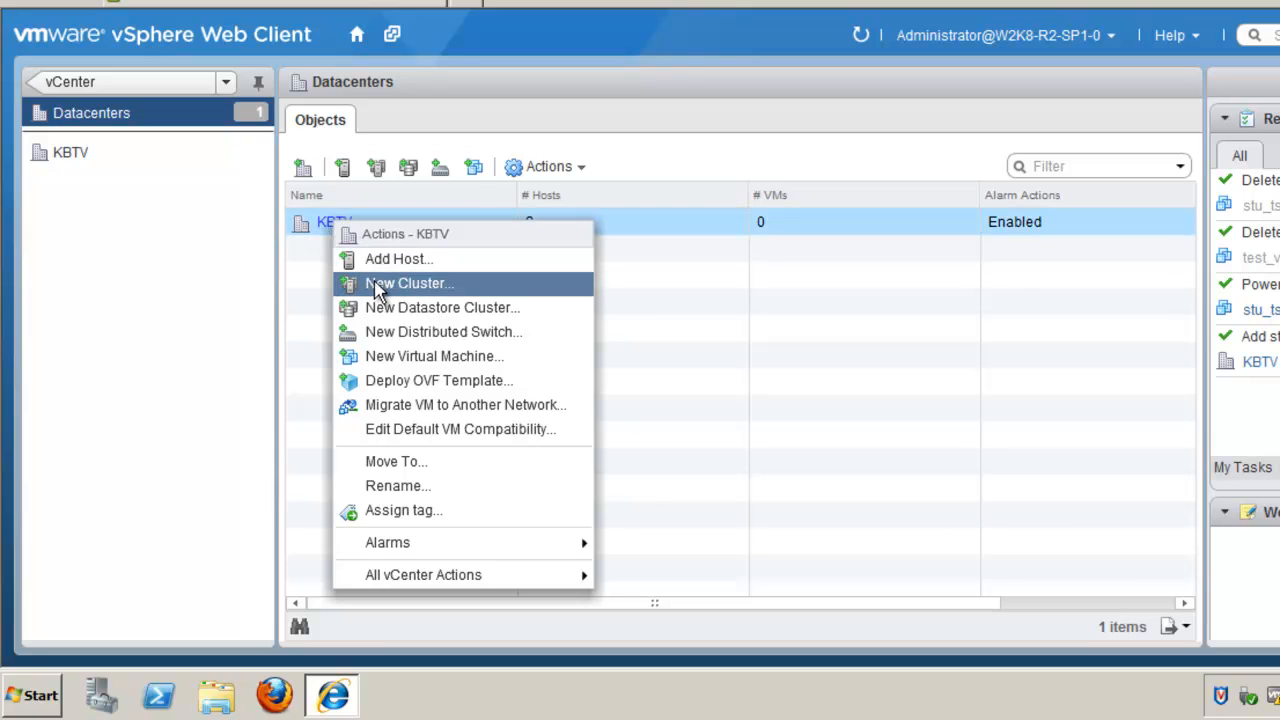
Start a new KBTV cluster named 'HA & DRS Cluster 1' with DRS turned on
click(409, 283)
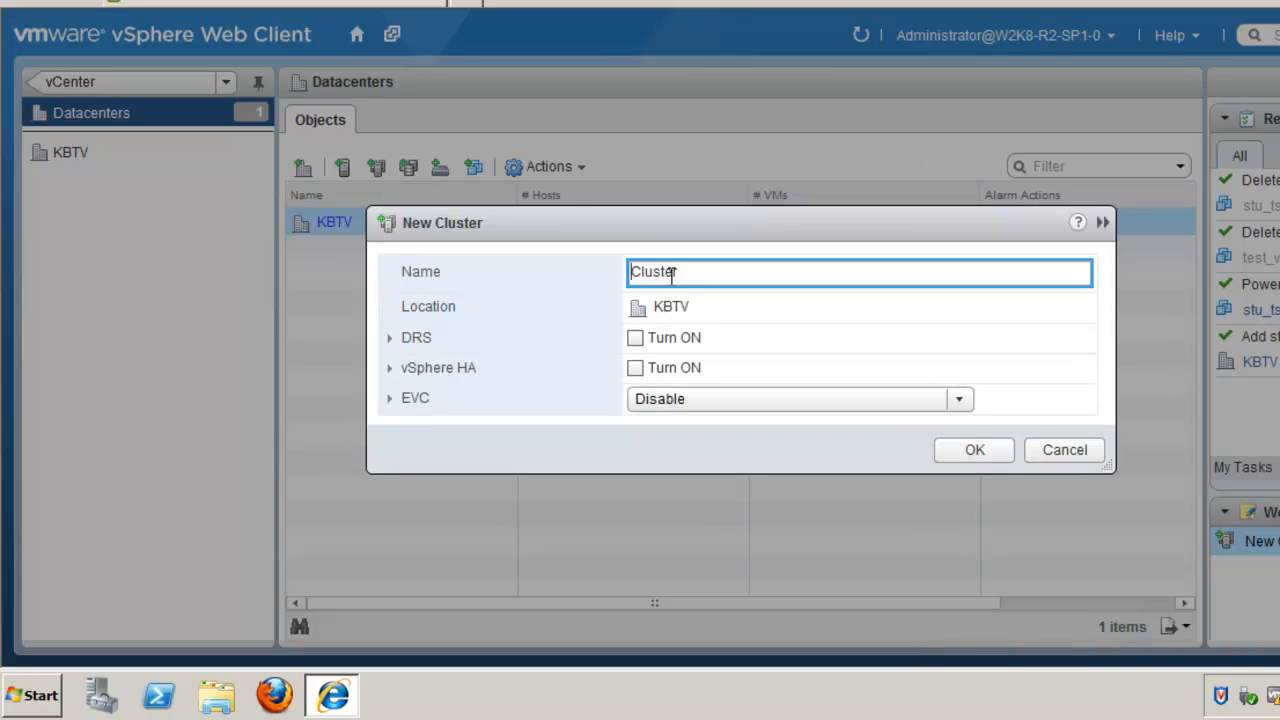
key(ctrl+a)
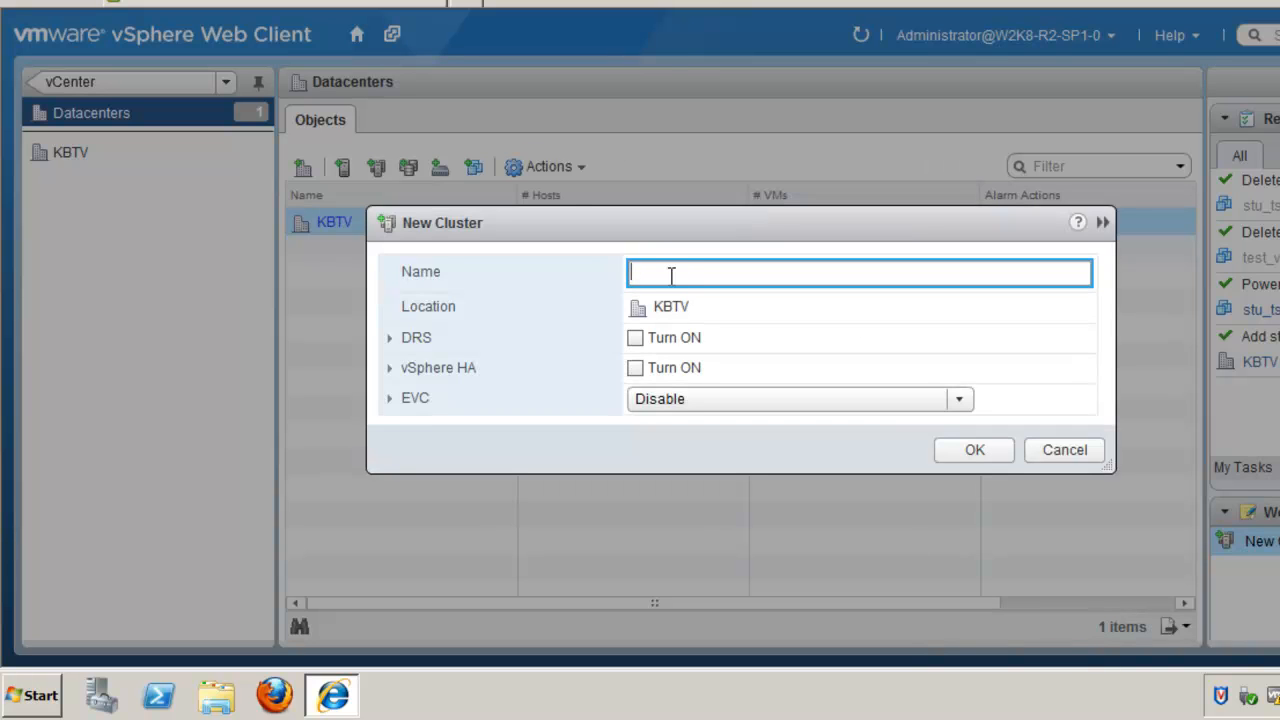
text(HA & DRS Cluster 1)
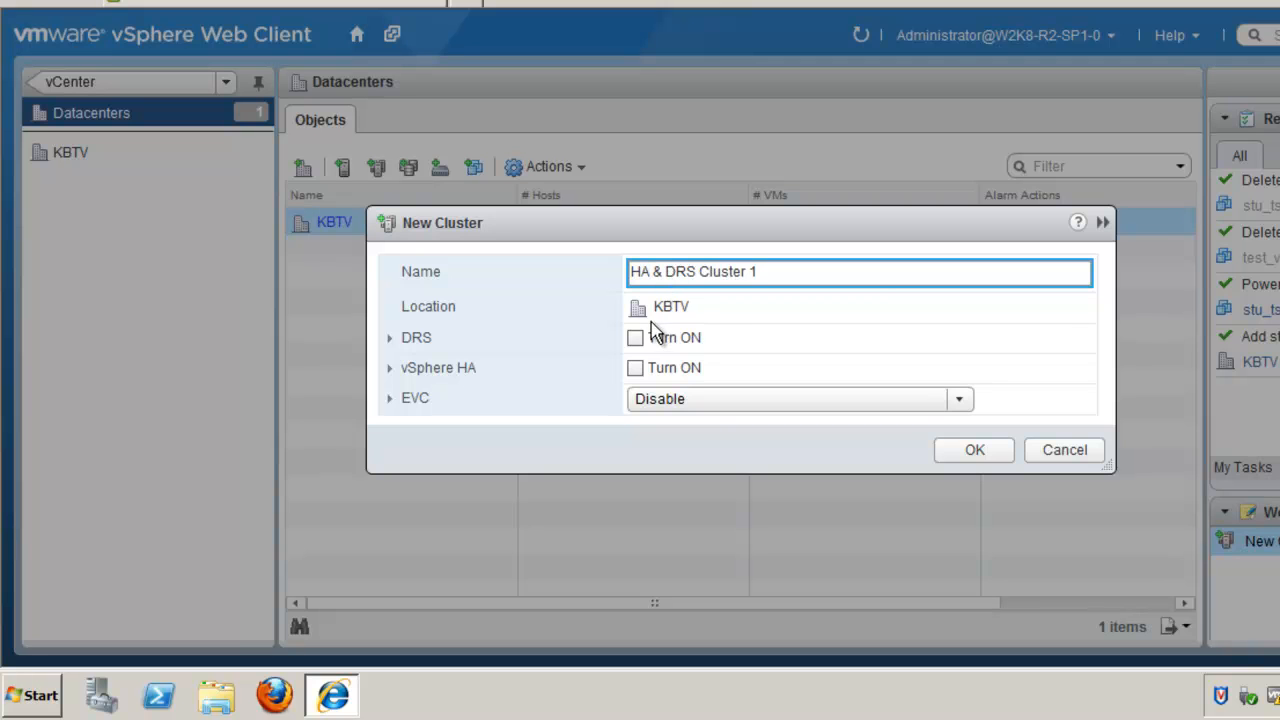
click(636, 337)
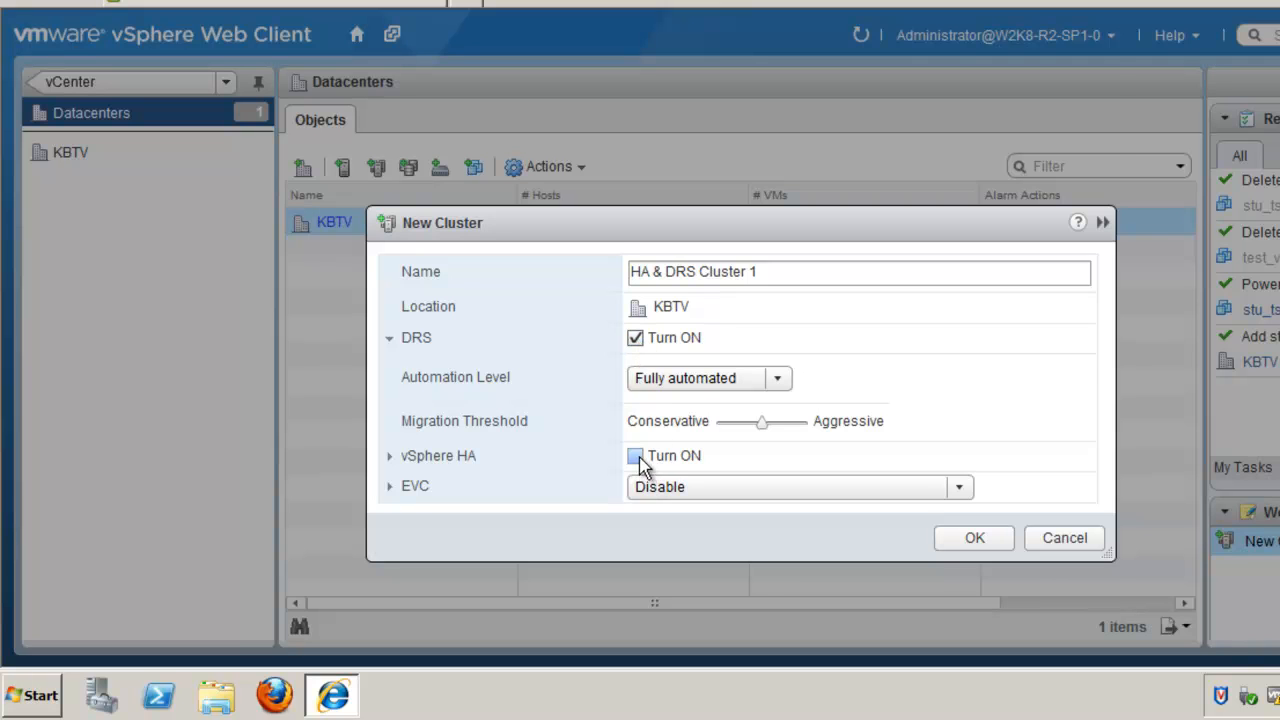
Turn on vSphere HA, review the HA and EVC defaults, and create the cluster
click(635, 455)
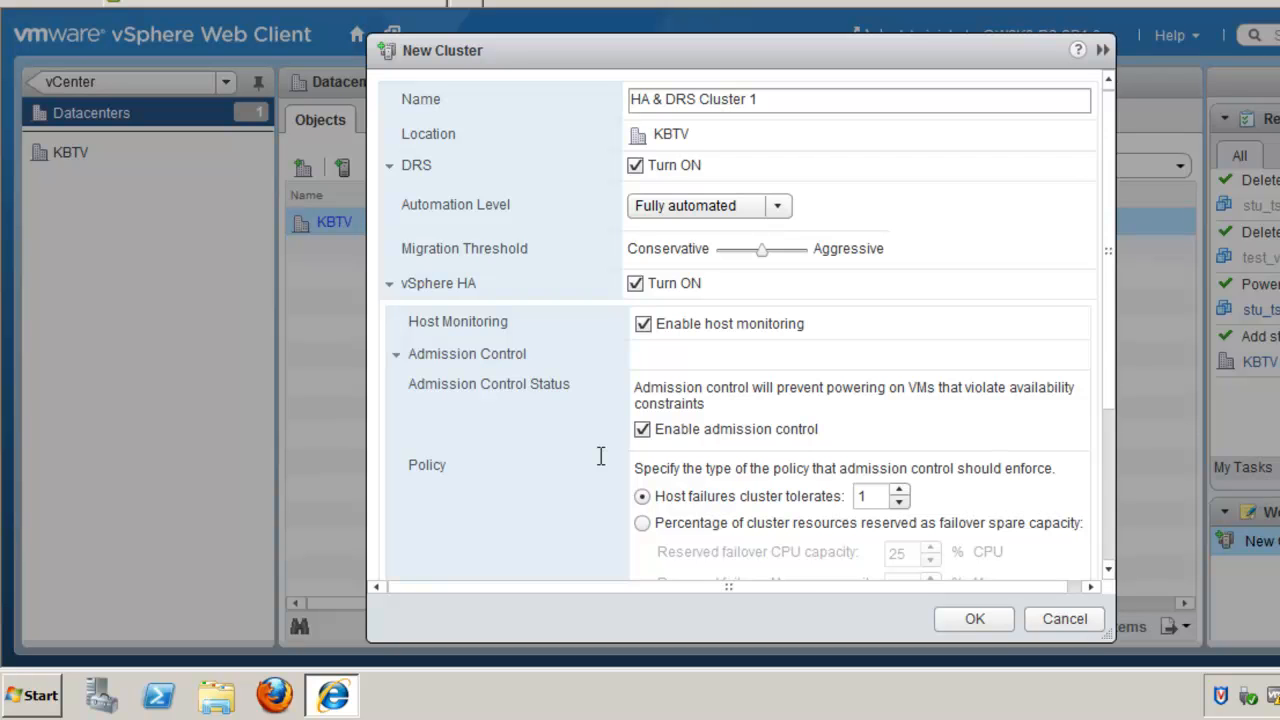
scroll(down, 3)
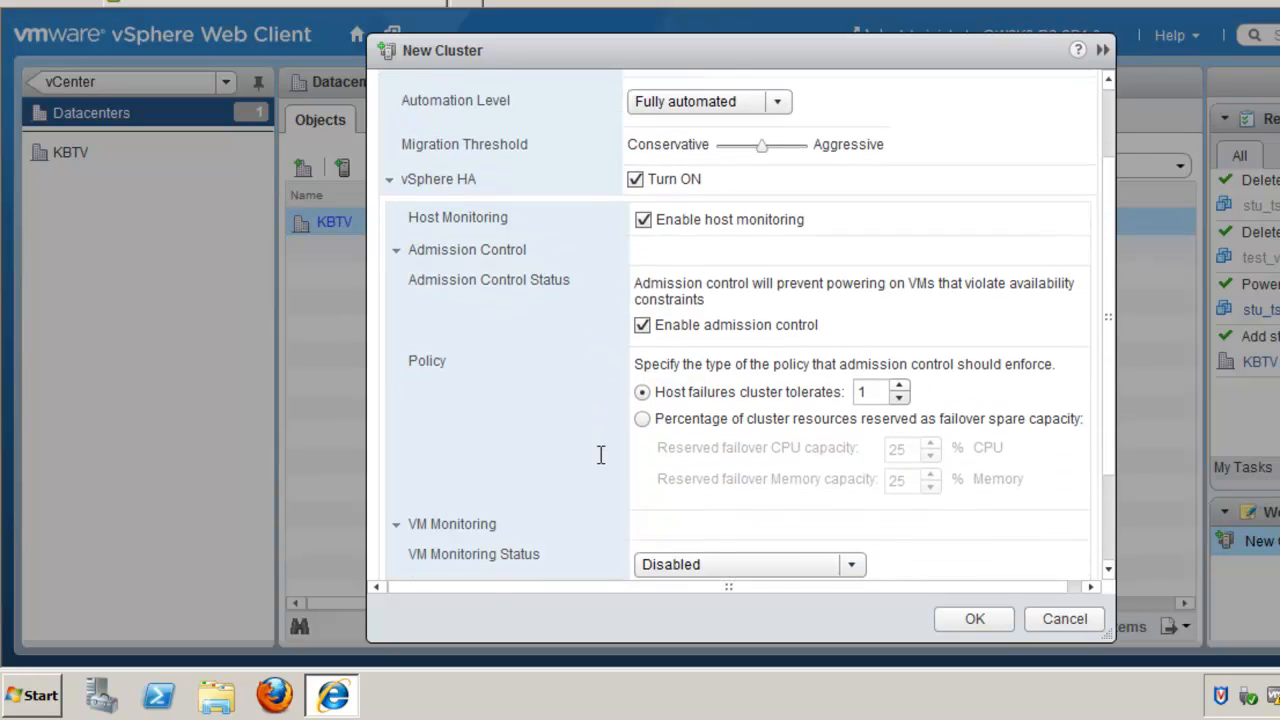
scroll(down, 3)
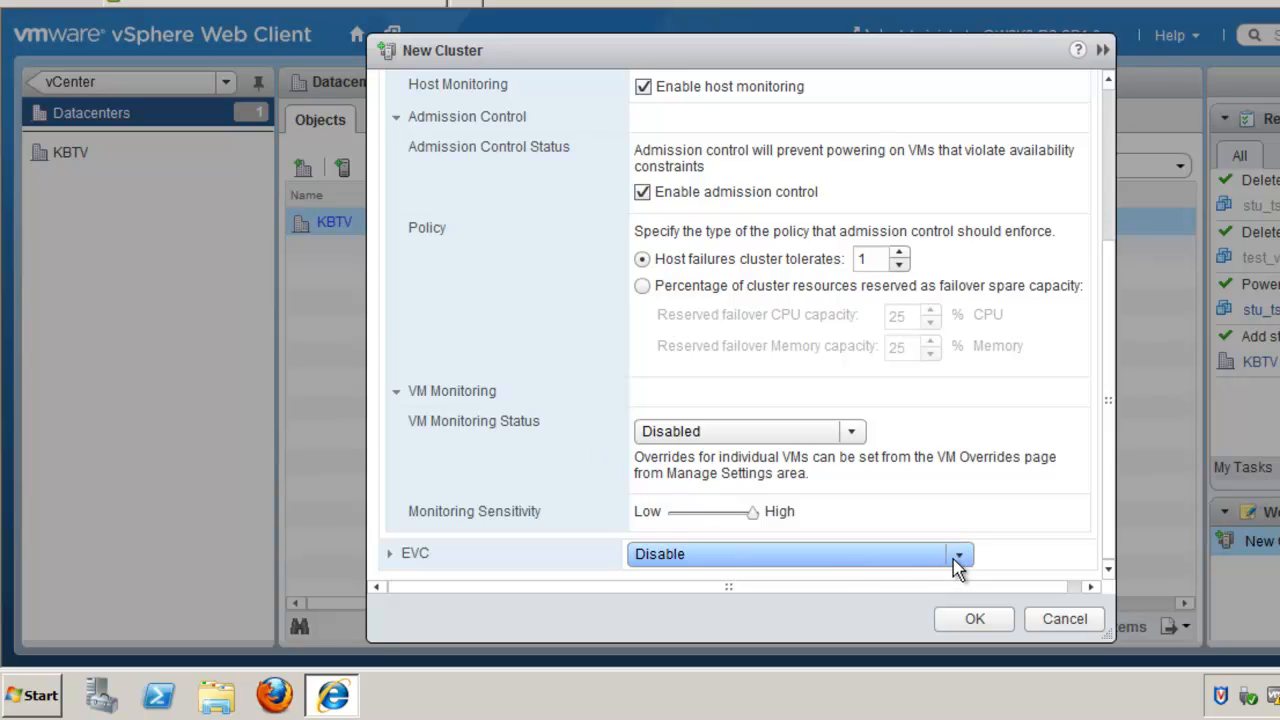
click(957, 553)
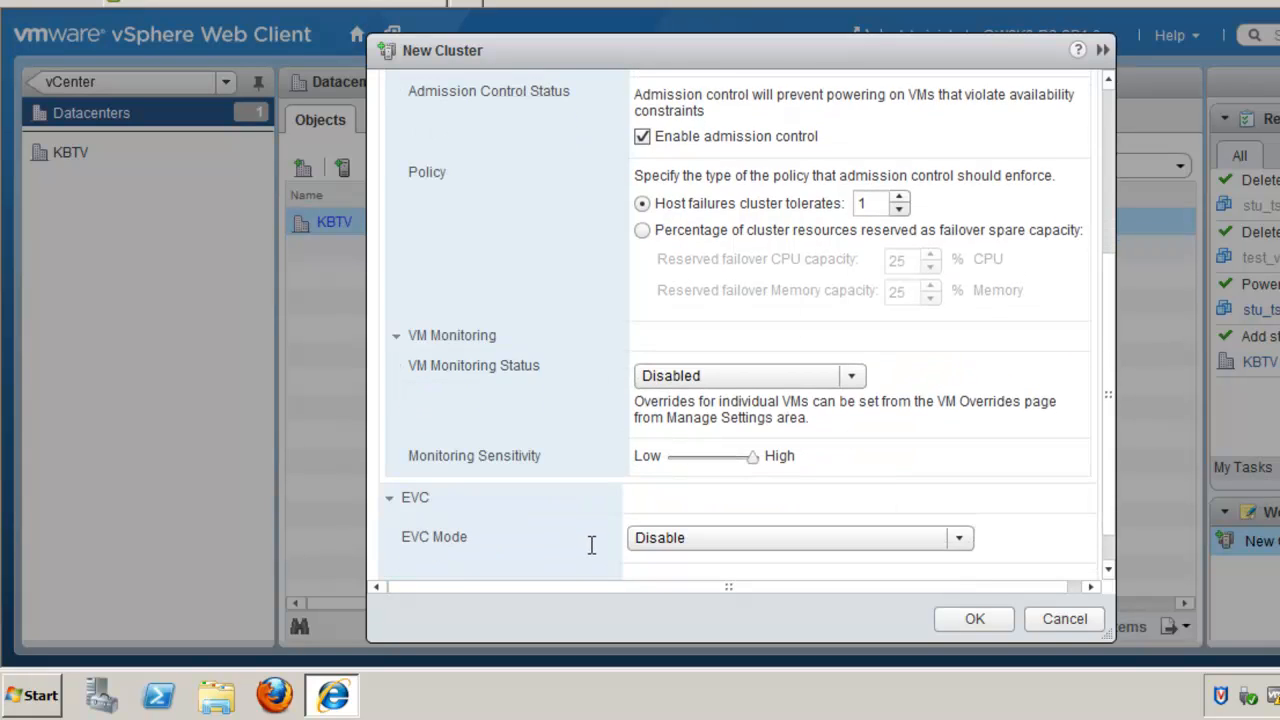
scroll(down, 3)
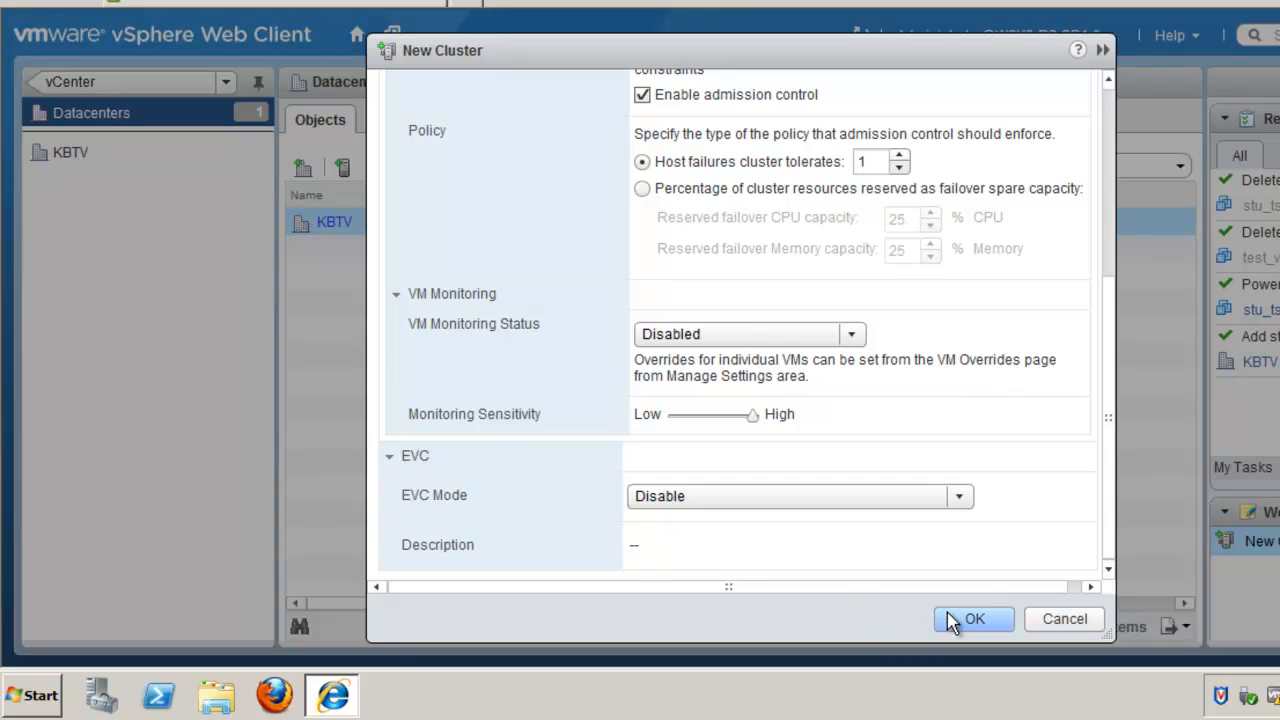
click(972, 618)
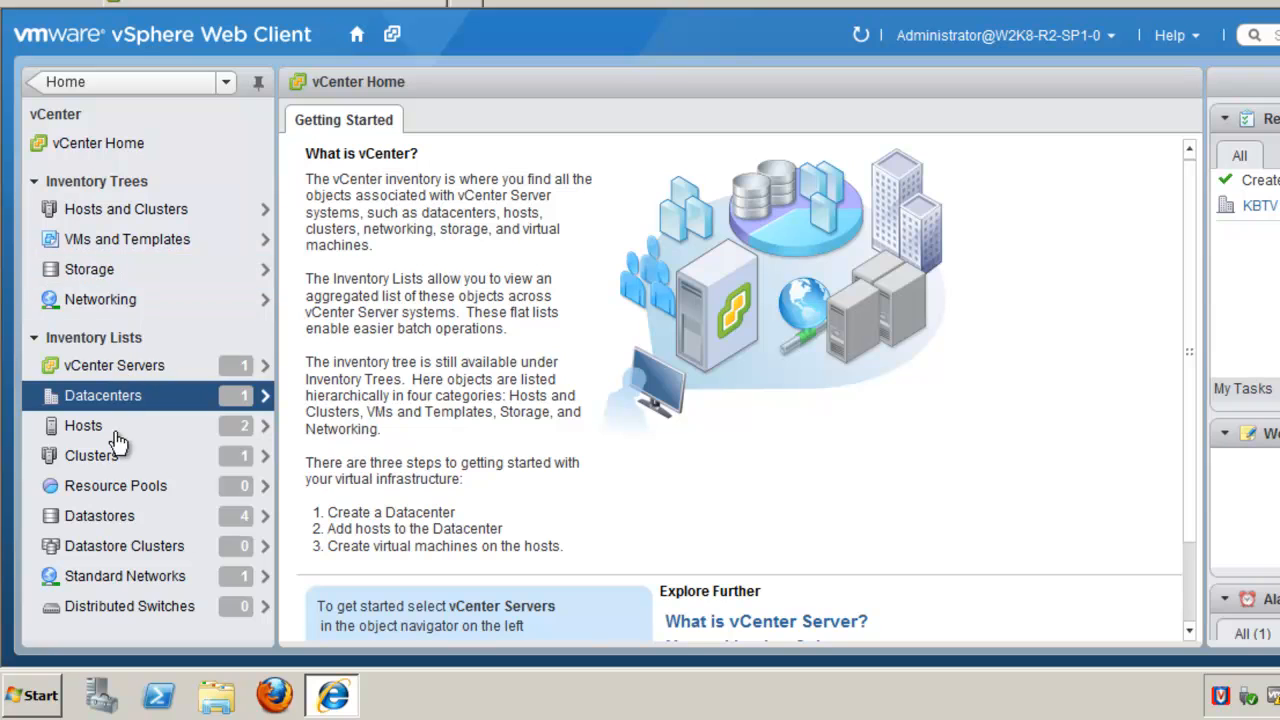
Open the Clusters inventory list and select 'HA & DRS Cluster 1'
click(91, 455)
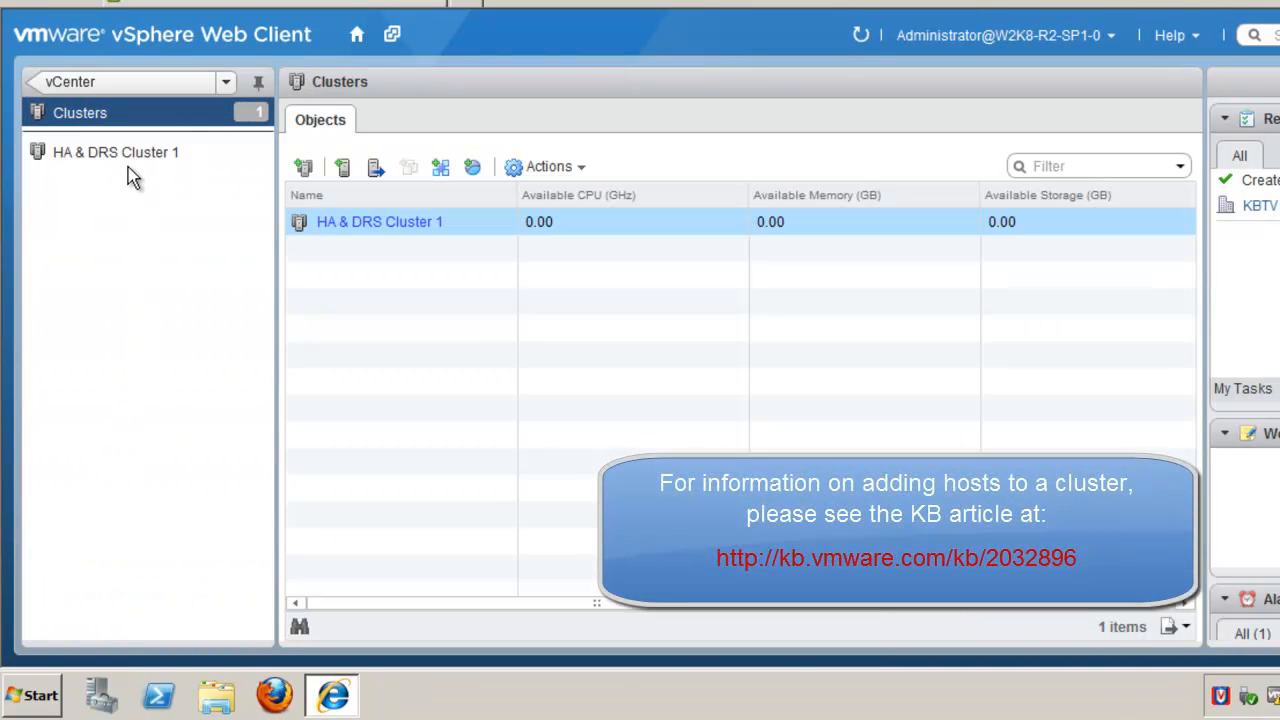
click(115, 152)
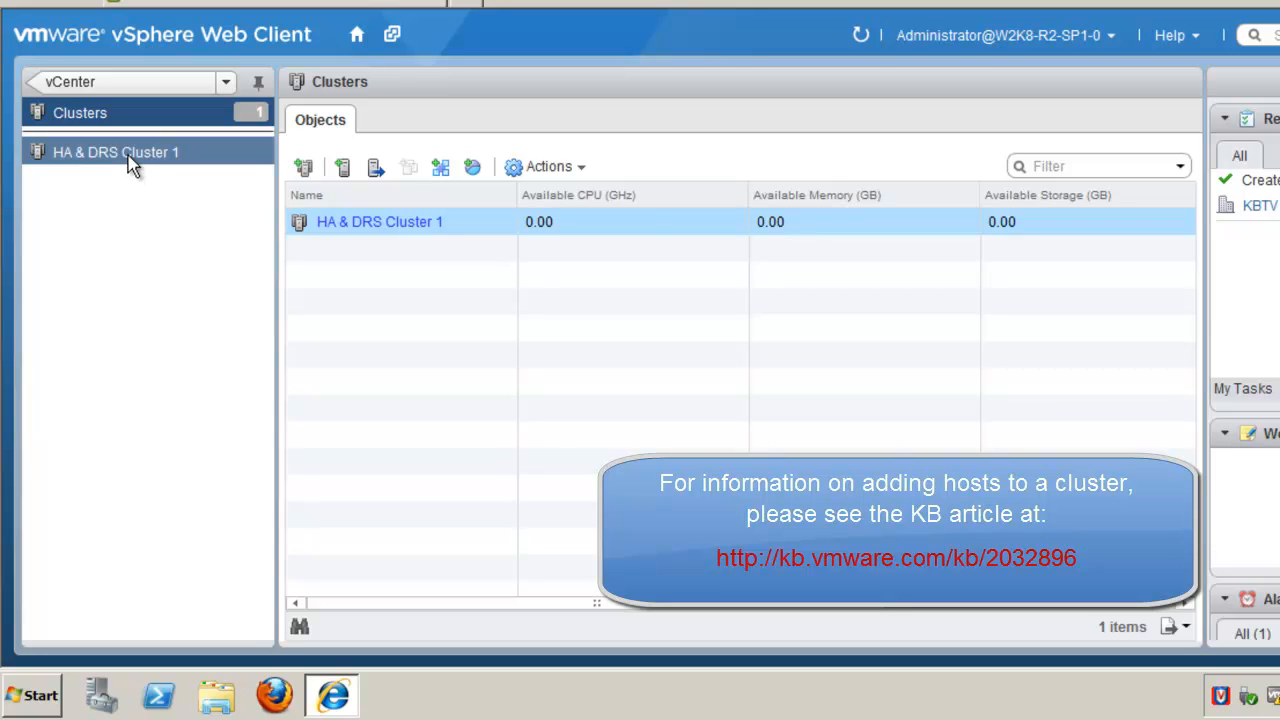